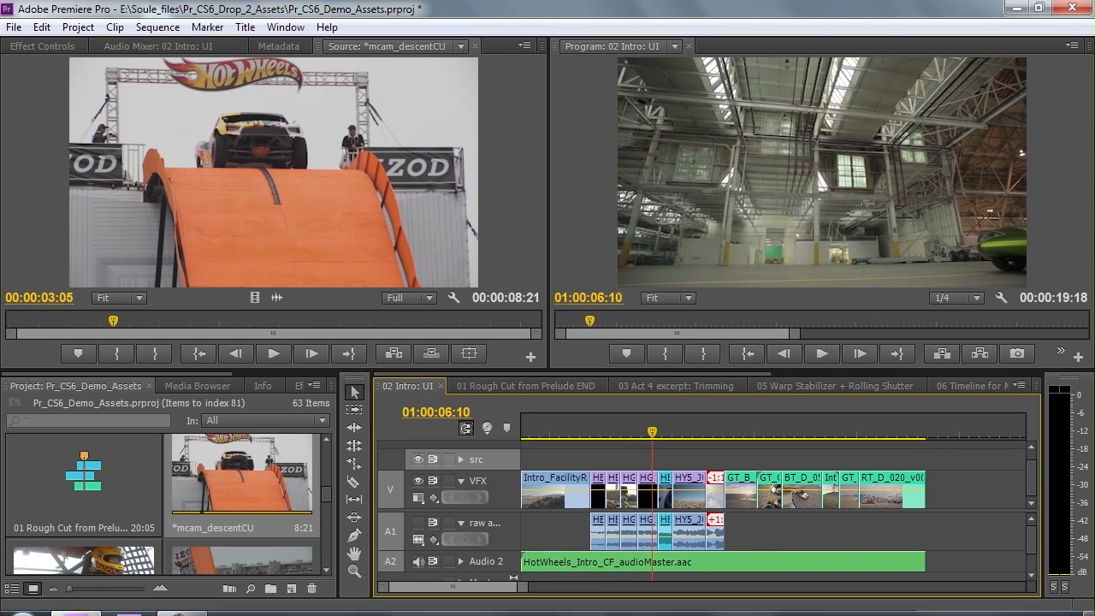
Open AE_CS6_Demo_AssetsAdobeTV.aep from After Effects' Recent Projects list.
click(130, 597)
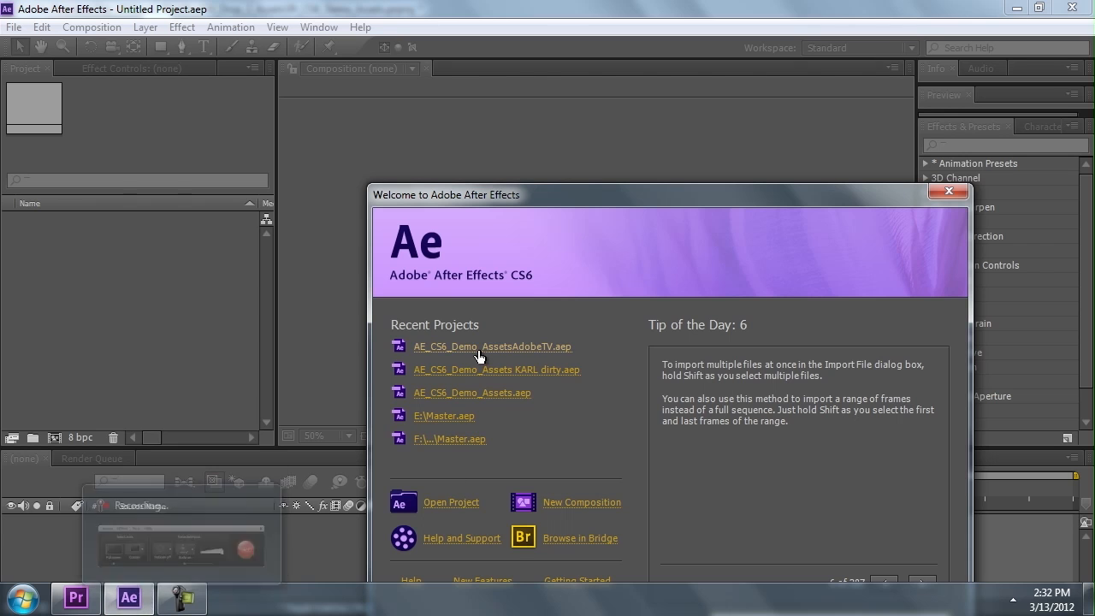
mouse_move(492, 346)
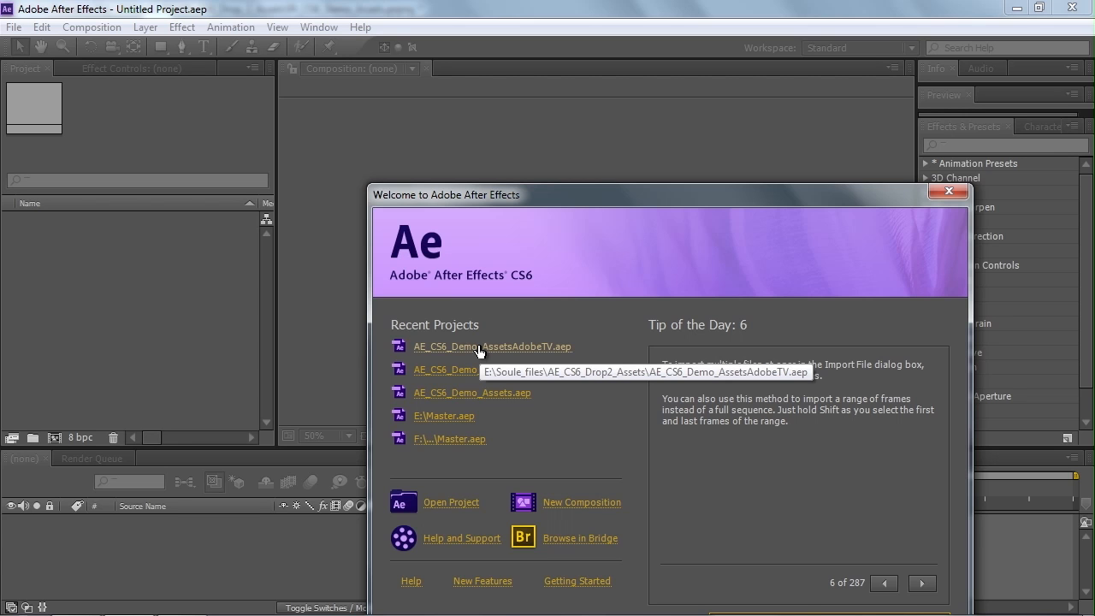
click(492, 347)
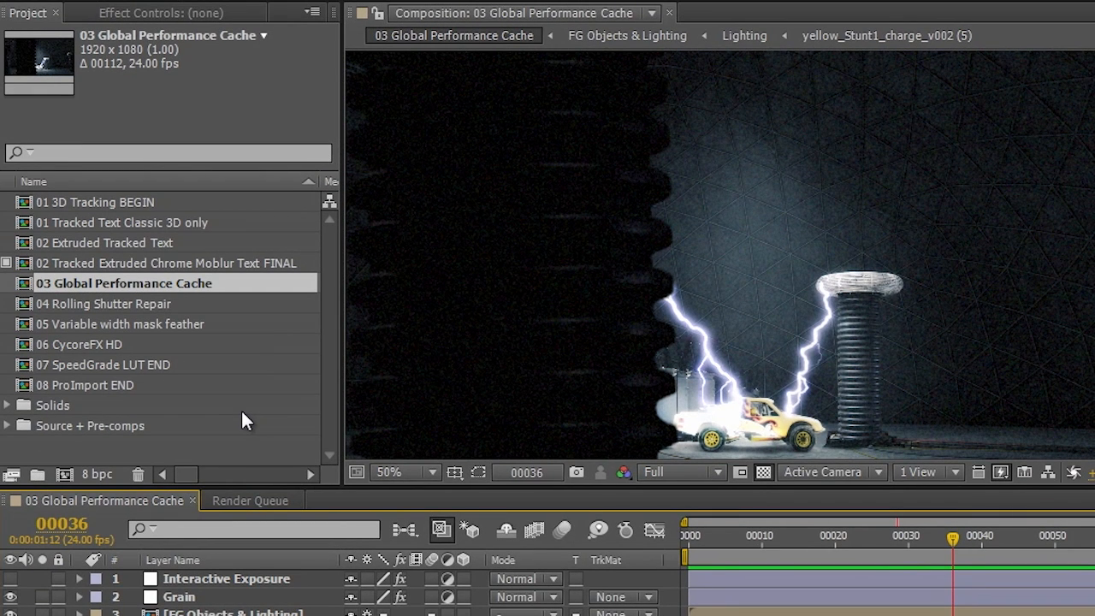
mouse_move(237, 411)
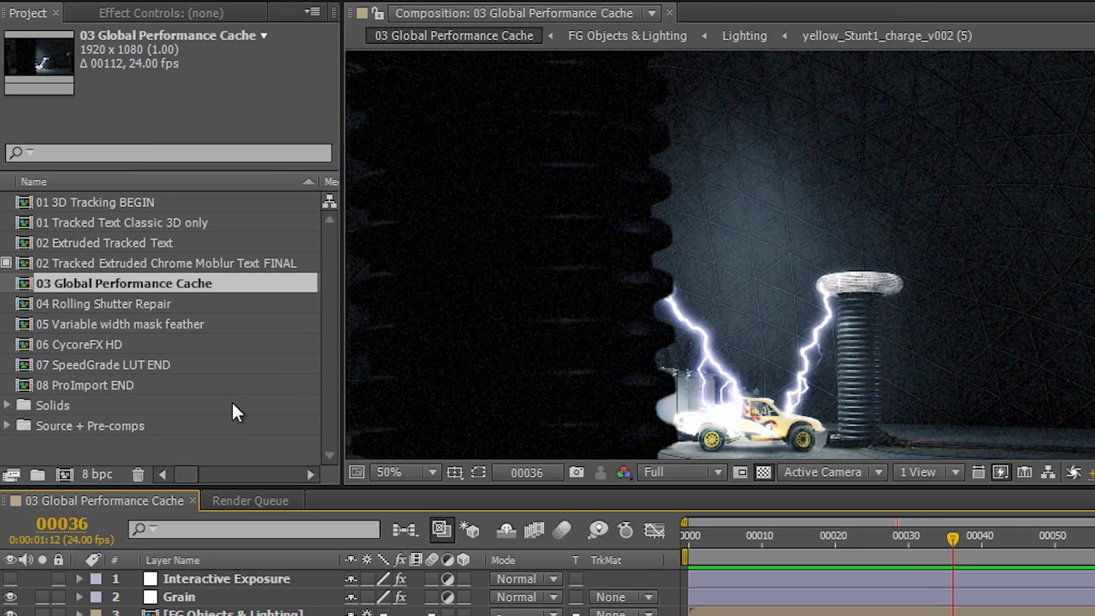
mouse_move(60, 343)
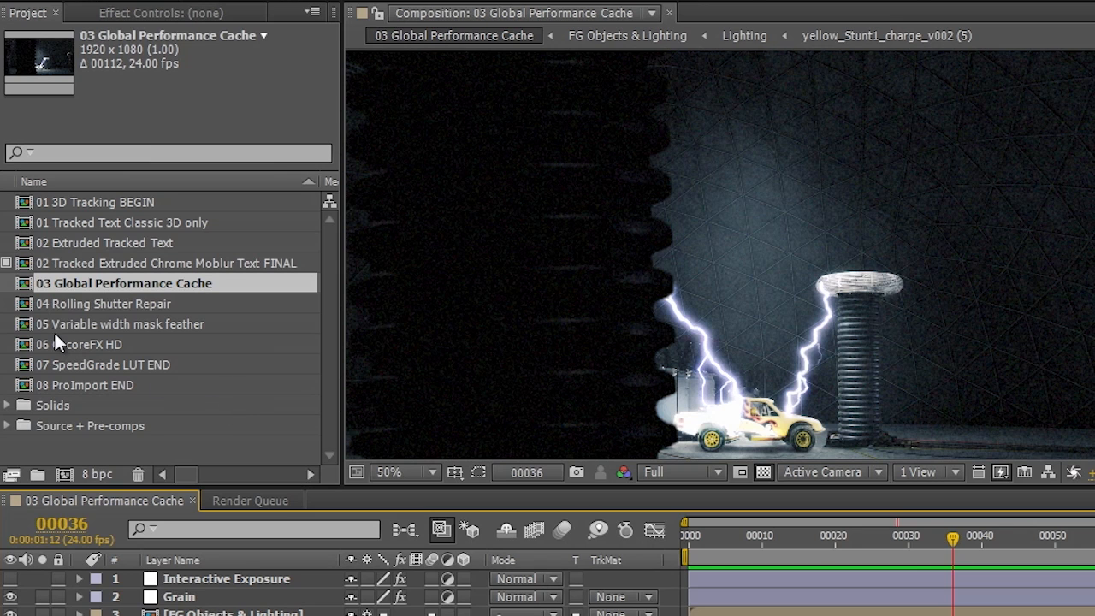
mouse_move(25, 289)
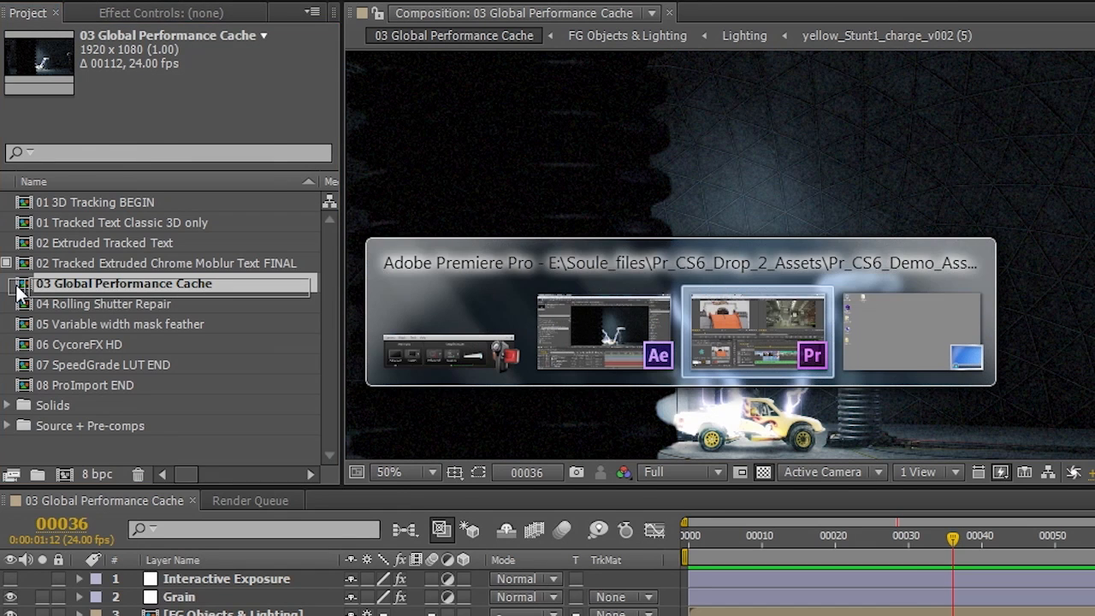
Drop '03 Global Performance Cache' into the Premiere project and play it in the Source Monitor.
click(756, 332)
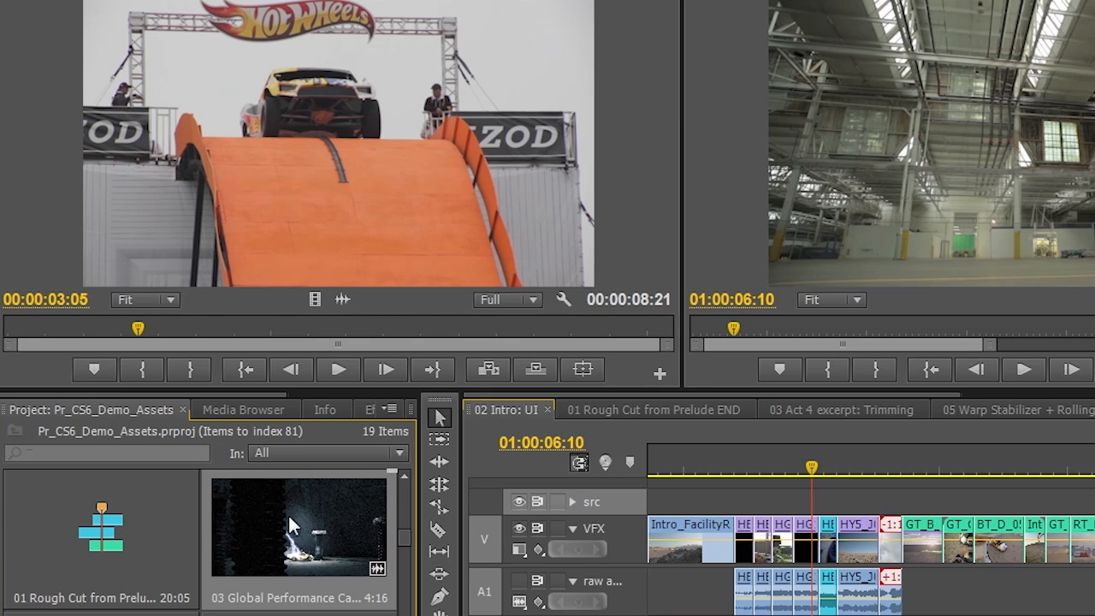
mouse_move(354, 535)
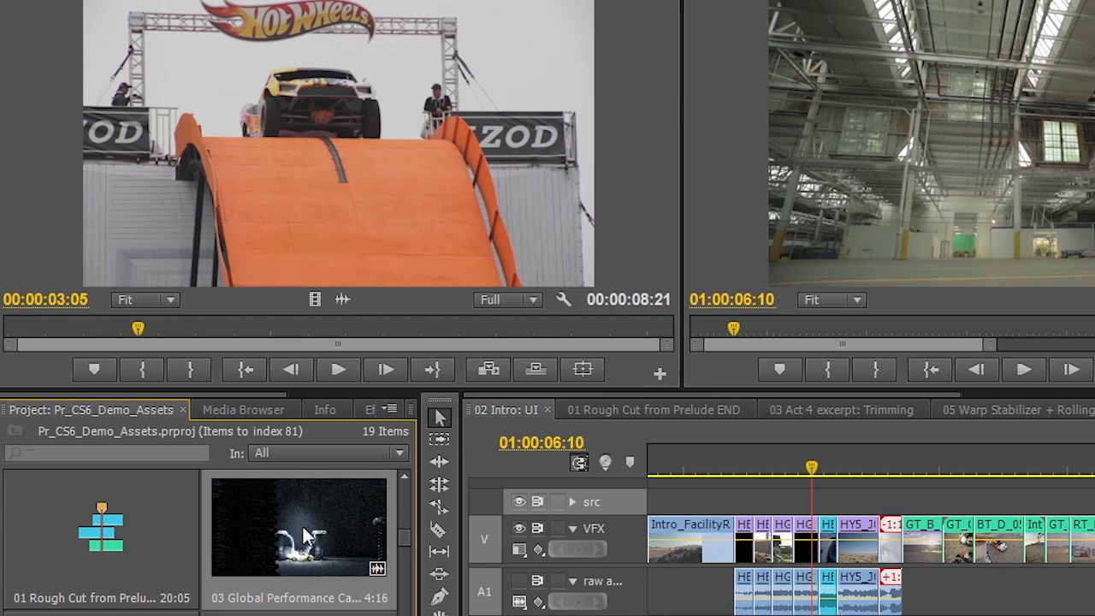
mouse_move(356, 524)
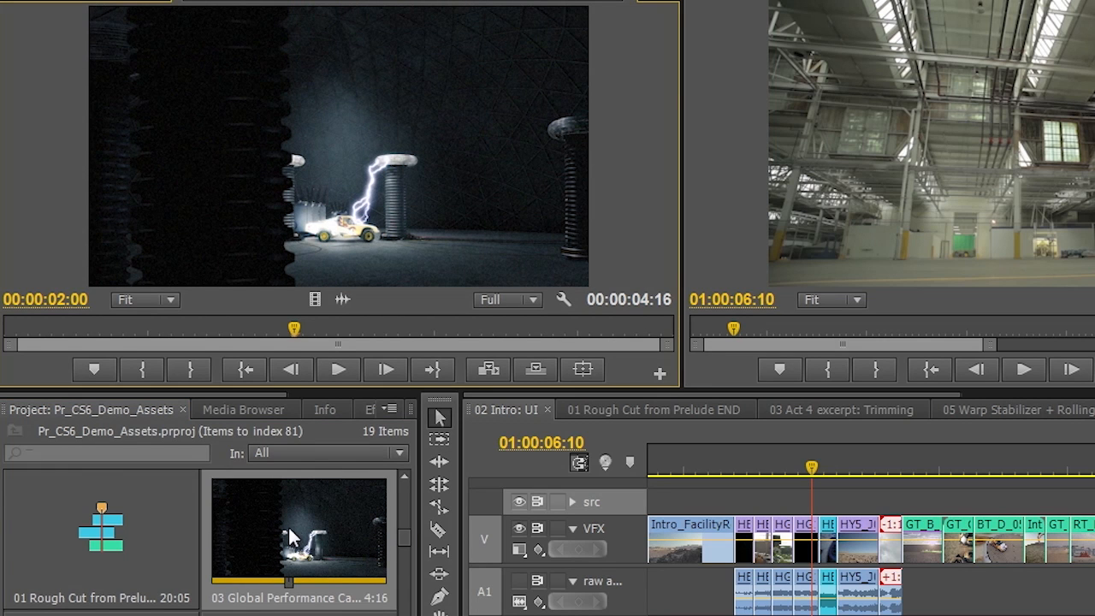
click(337, 368)
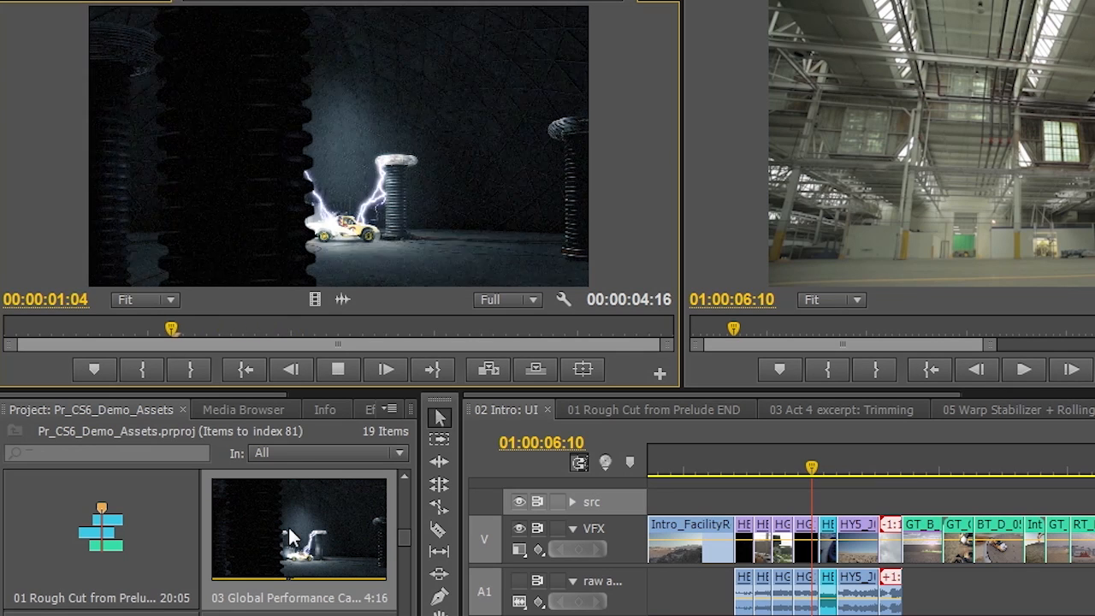